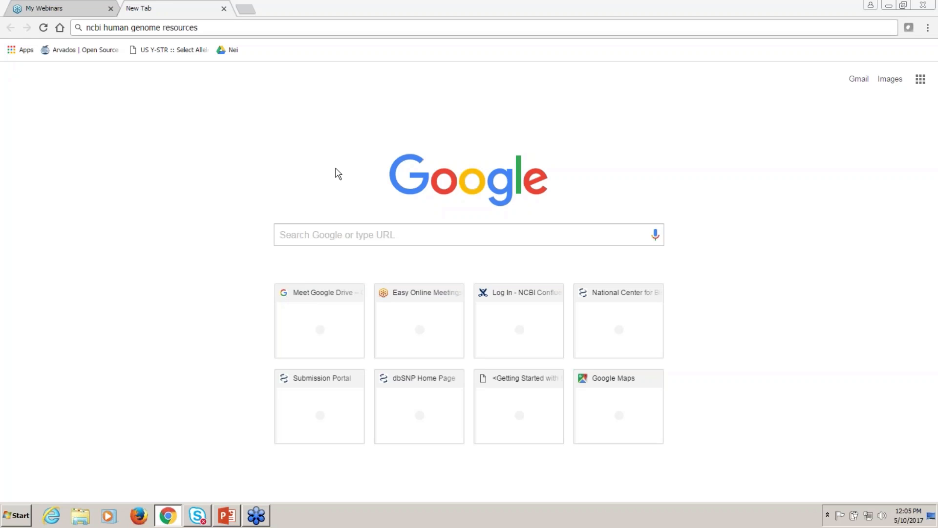
pyautogui.moveTo(310, 164)
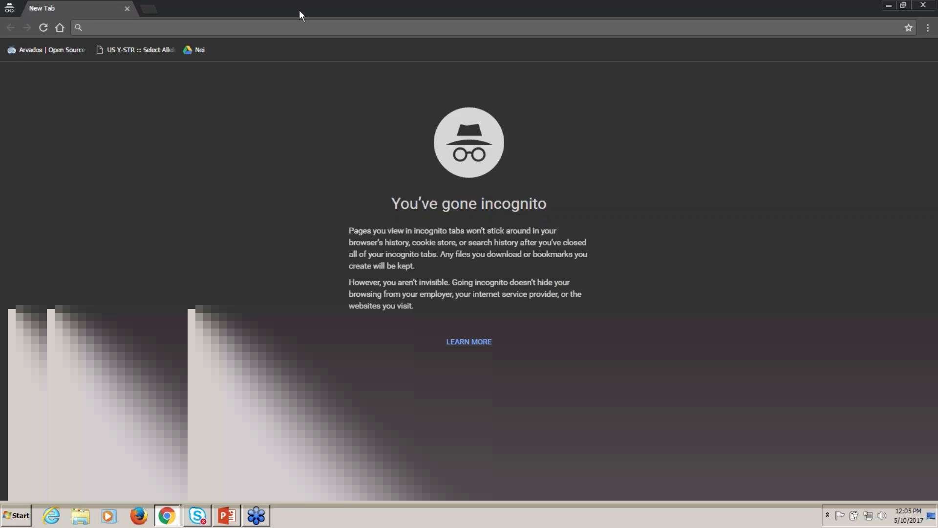
# Search Google for "ncbi human genome resources page" in an incognito window
pyautogui.write('ncbi human genome resources page')
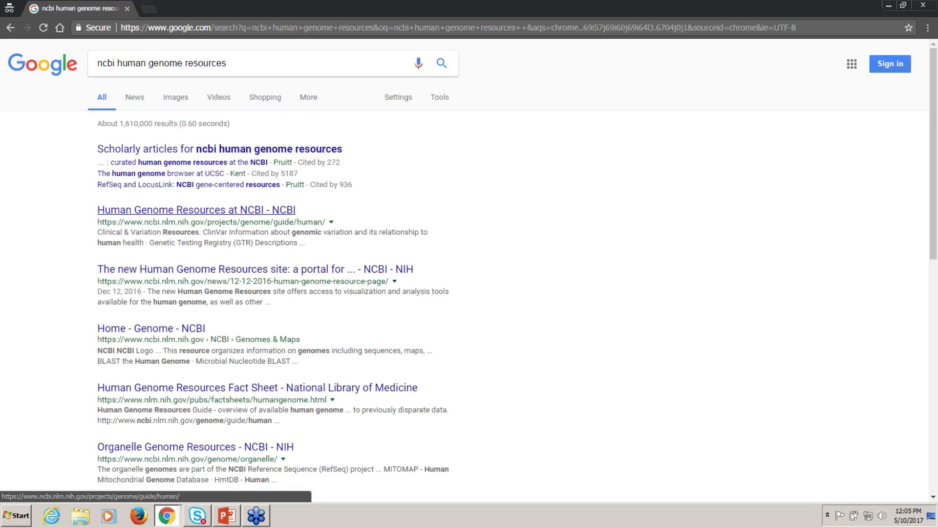
pyautogui.moveTo(236, 217)
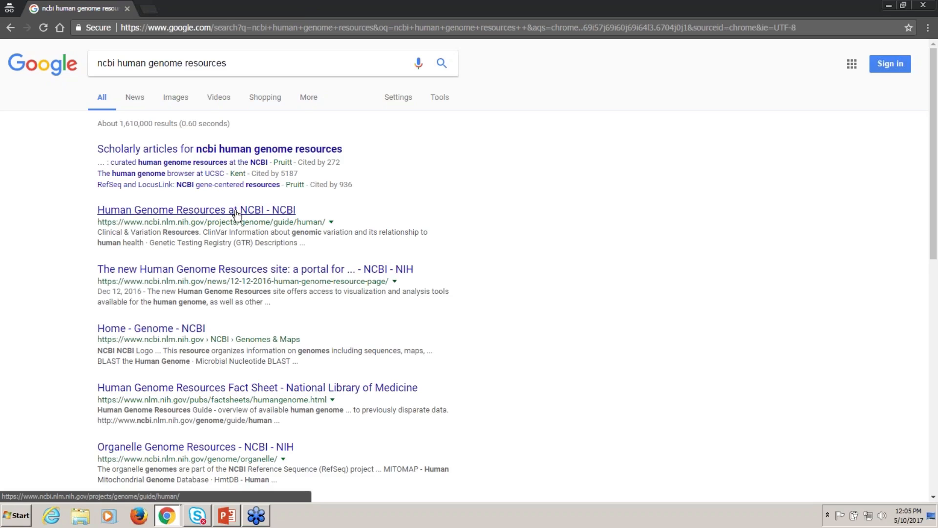
# Open the Human Genome Resources at NCBI result and switch to full screen
pyautogui.click(196, 209)
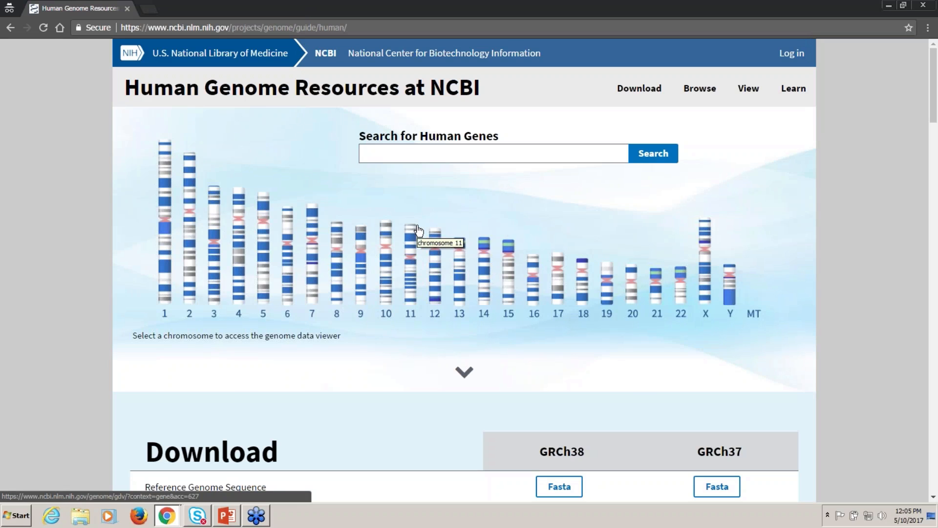
pyautogui.press('F11')
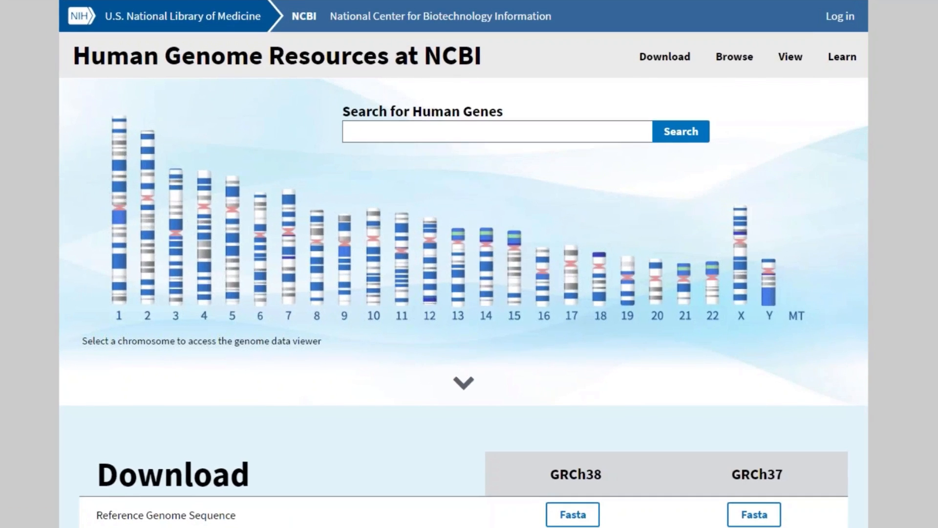
pyautogui.moveTo(820, 169)
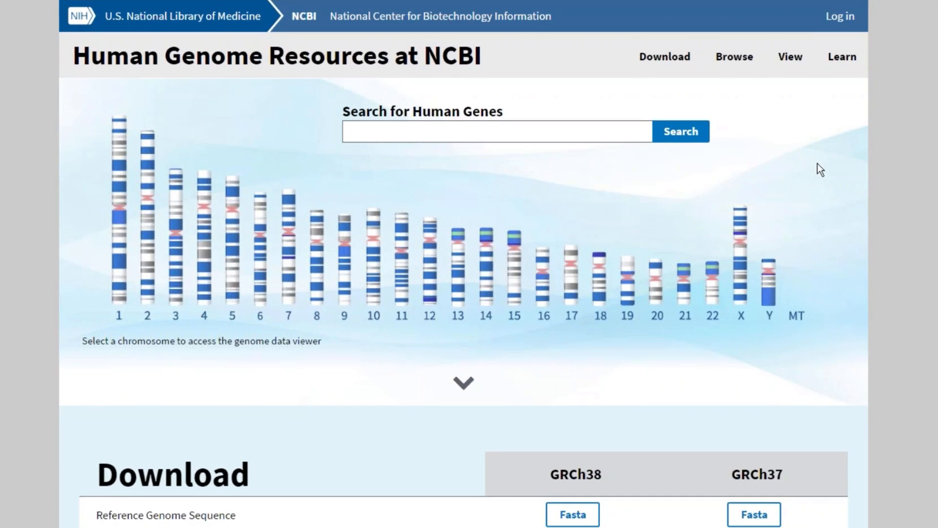
pyautogui.moveTo(865, 169)
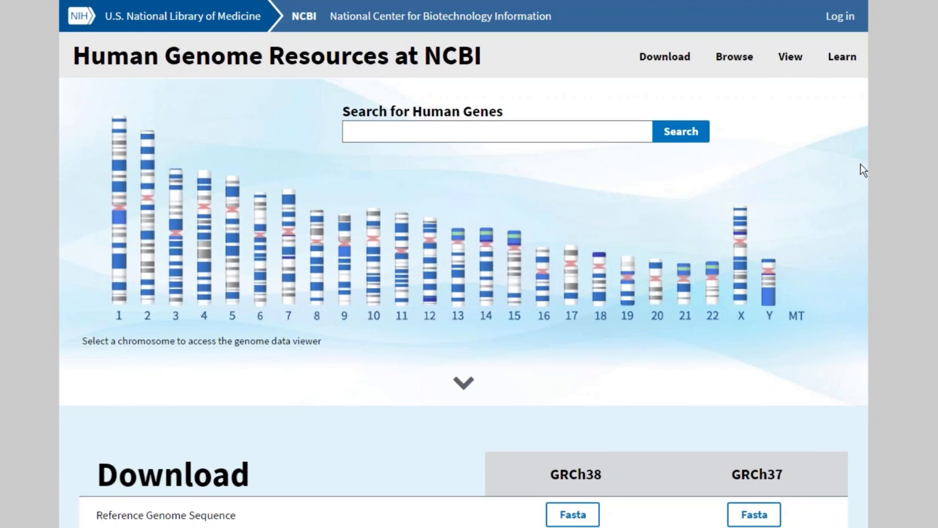
pyautogui.moveTo(888, 174)
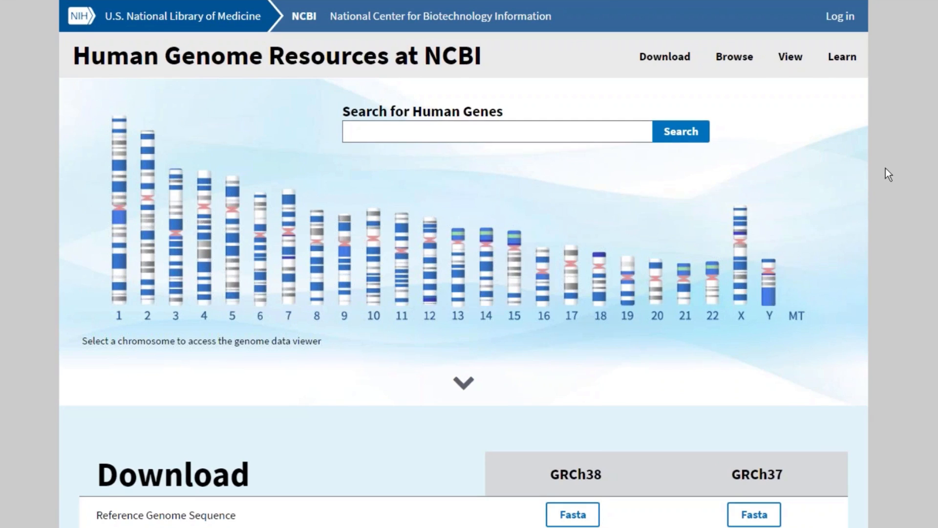
pyautogui.moveTo(516, 434)
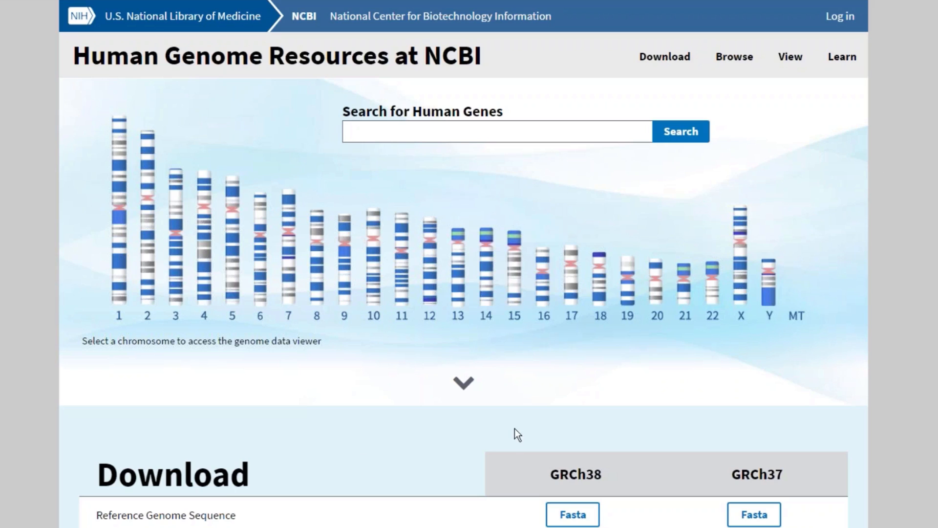
pyautogui.moveTo(533, 291)
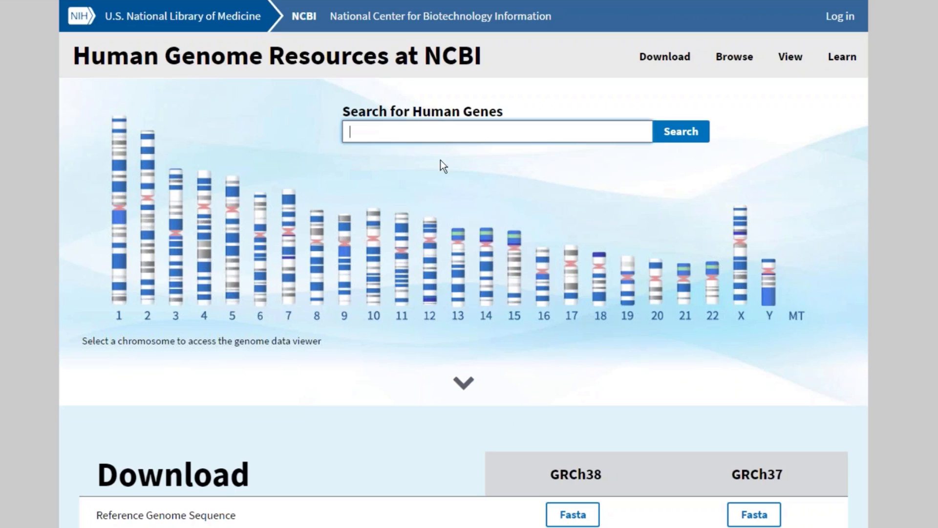
pyautogui.moveTo(462, 150)
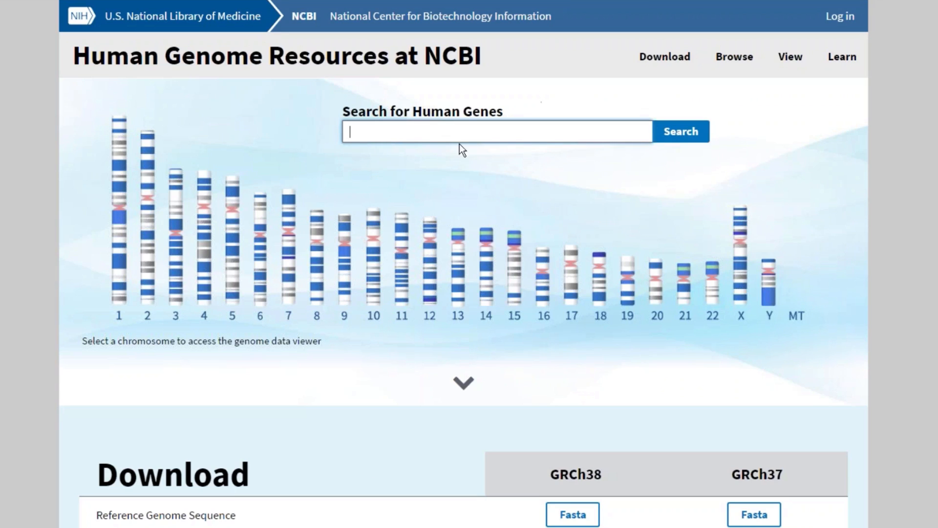
pyautogui.moveTo(288, 257)
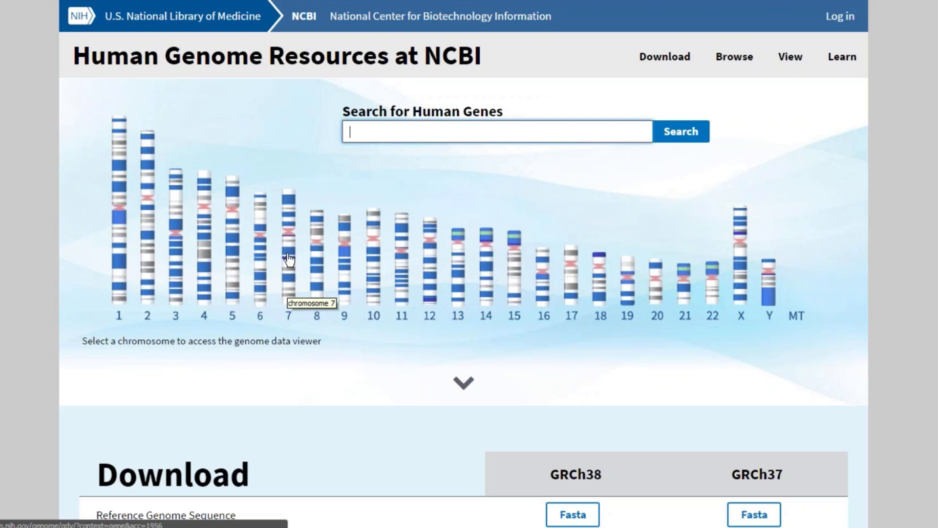
pyautogui.moveTo(606, 262)
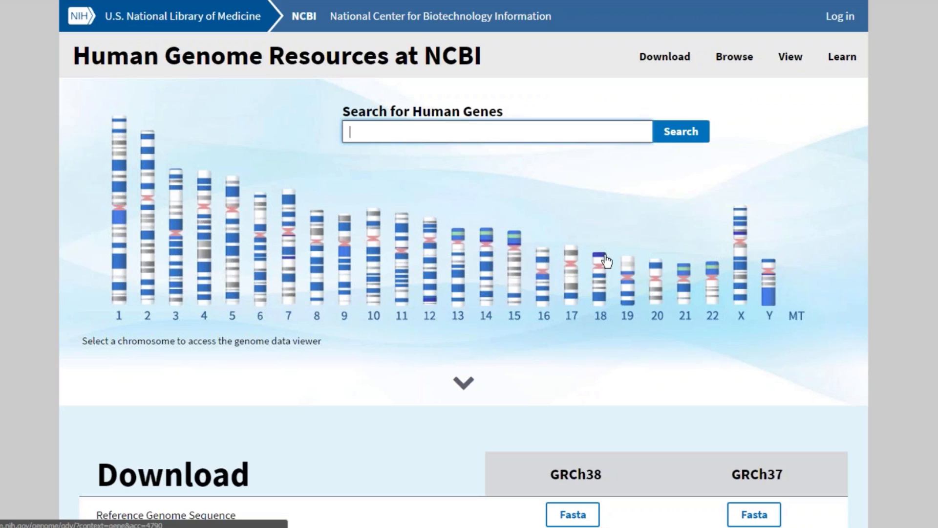
pyautogui.moveTo(382, 256)
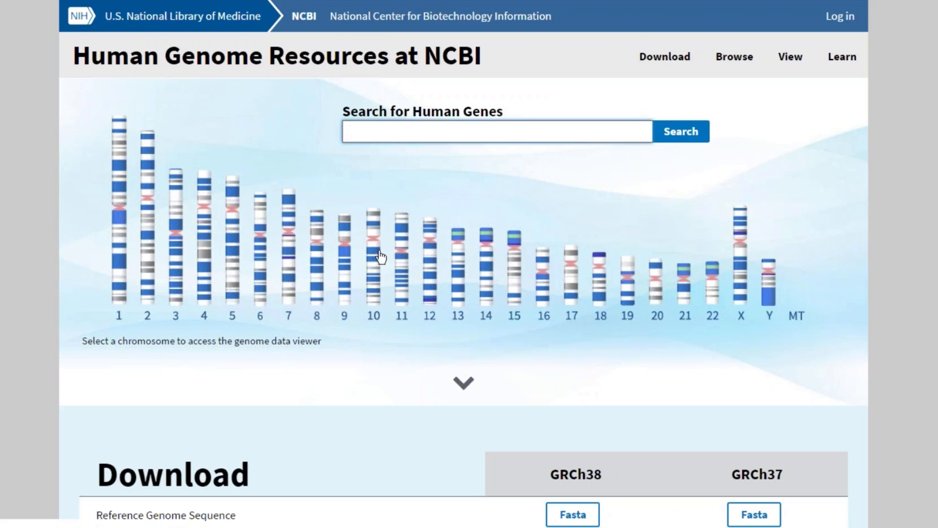
# Scroll down to the Download table of GRCh38 and GRCh37 Fasta, gff3 and vcf files
pyautogui.scroll(-3)
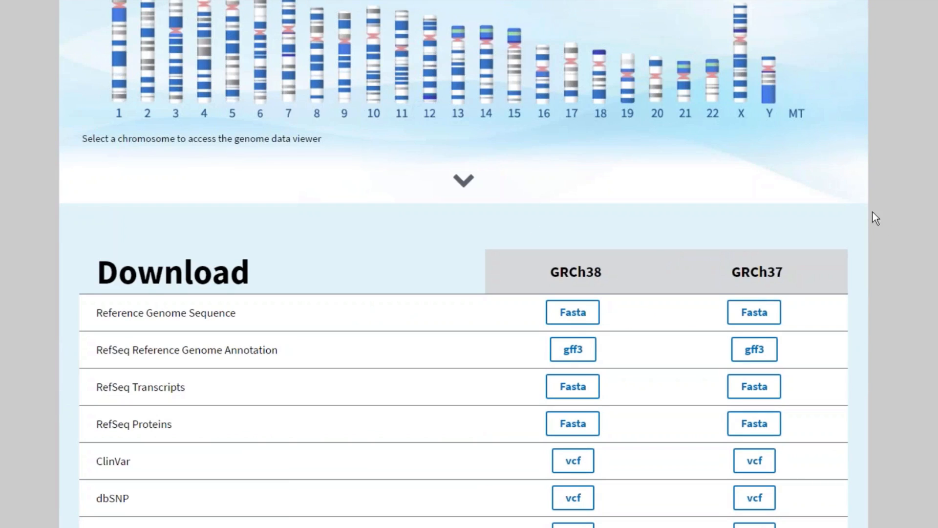
pyautogui.scroll(-3)
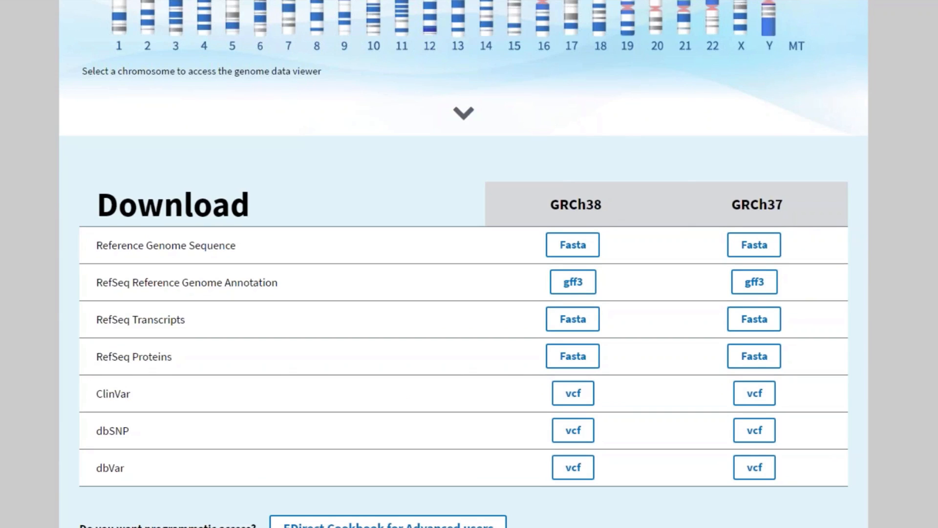
pyautogui.scroll(-3)
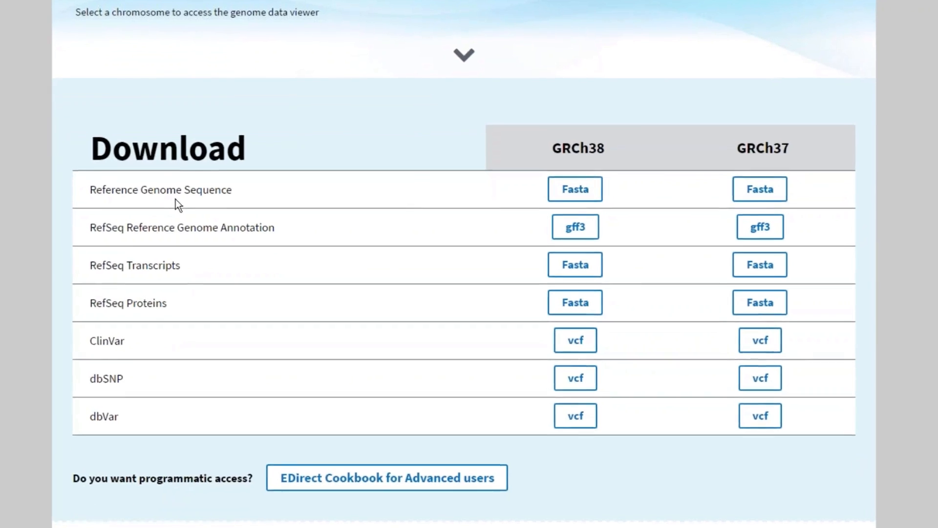
pyautogui.scroll(-3)
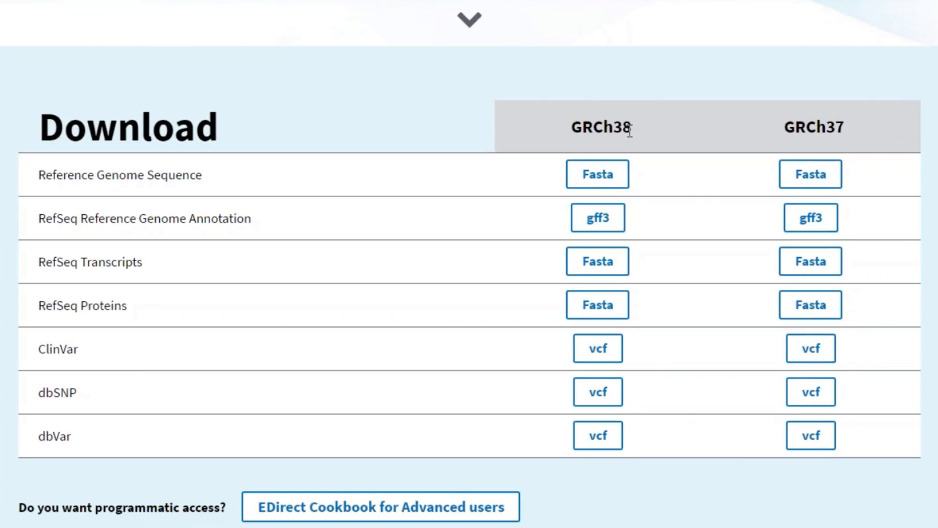
pyautogui.moveTo(557, 130)
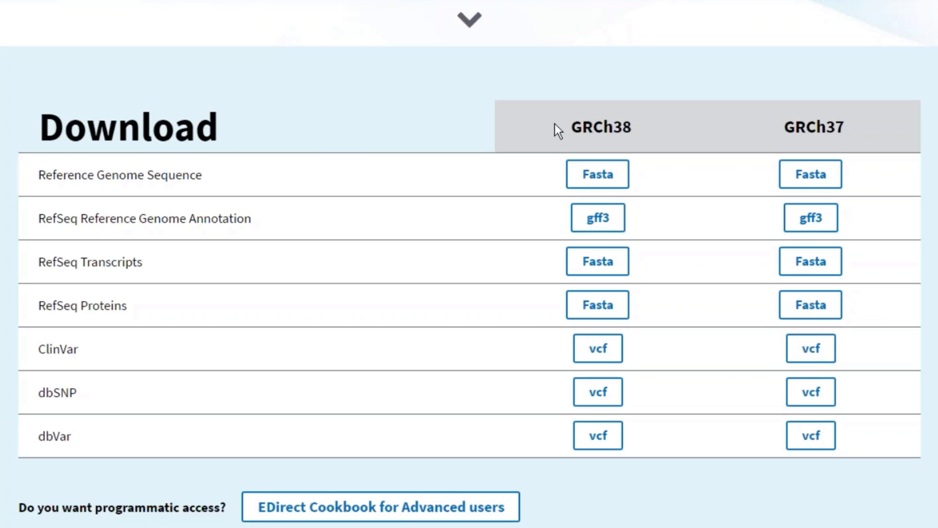
pyautogui.moveTo(735, 124)
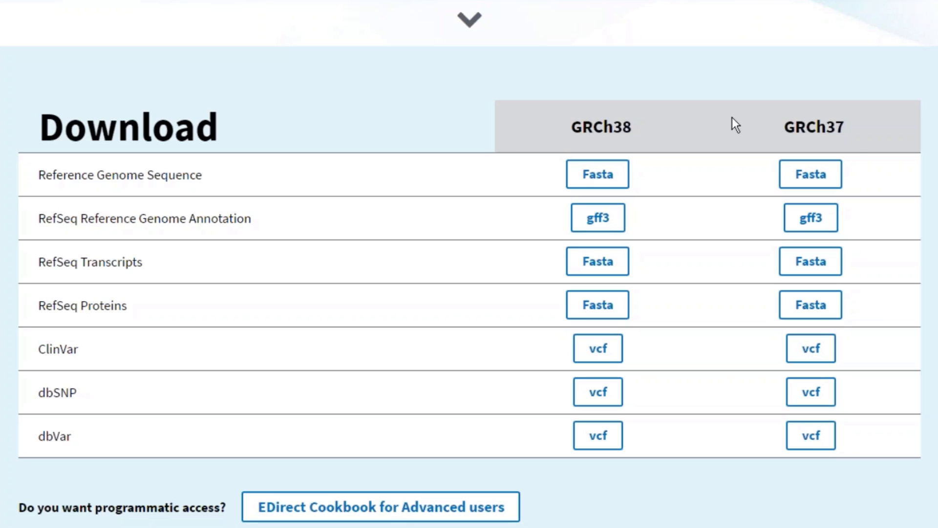
pyautogui.moveTo(858, 135)
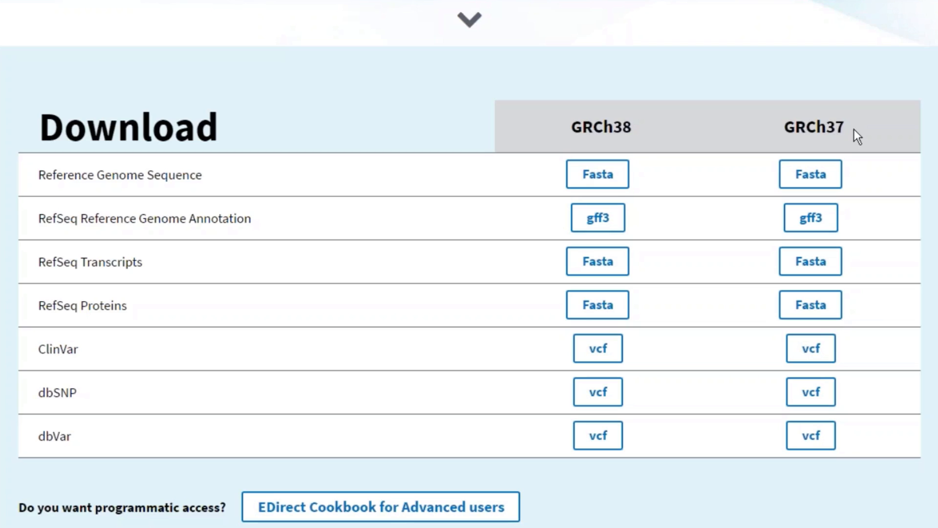
pyautogui.moveTo(890, 135)
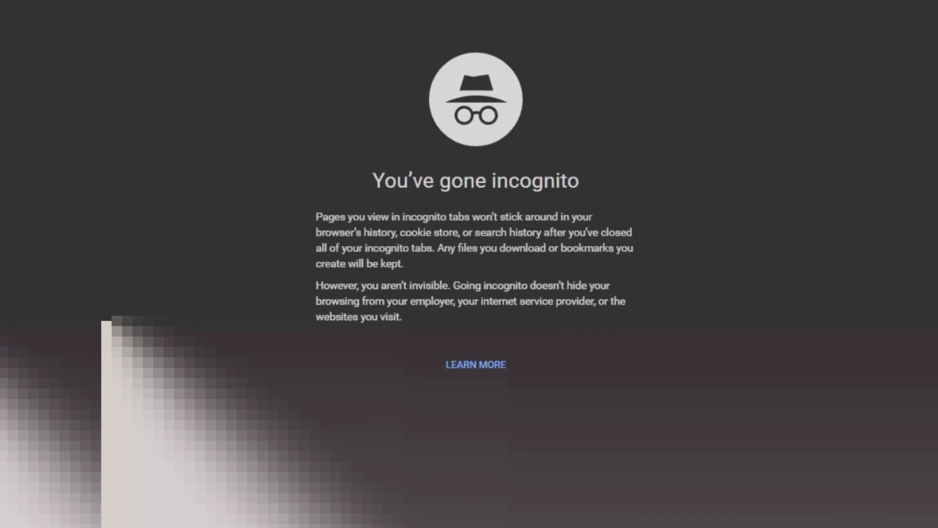
# Search Google for the genome reference consortium and open the Genome Reference Consortium result
pyautogui.write('genome reference consortium')
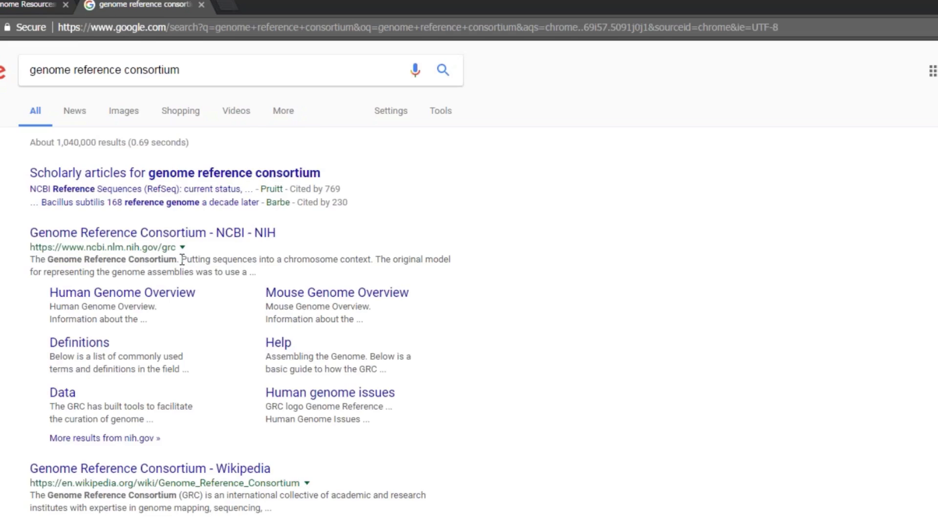
pyautogui.click(153, 233)
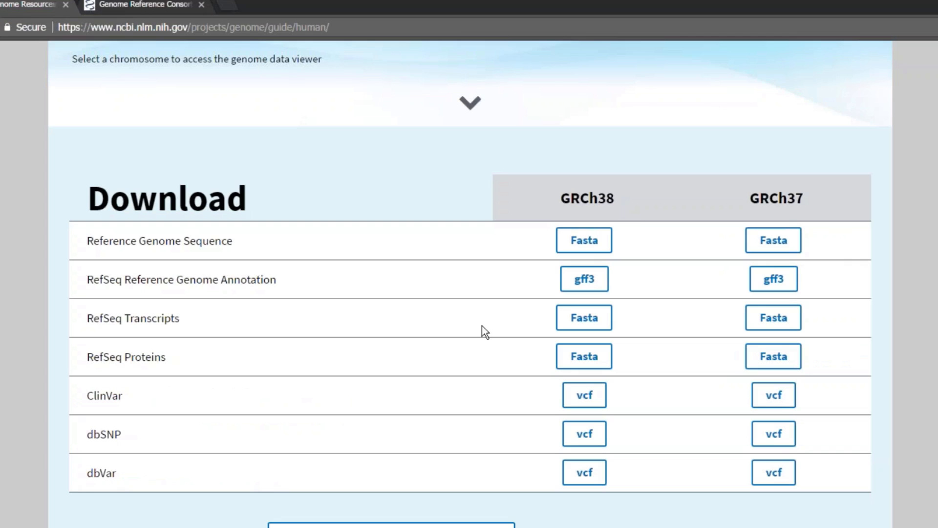
# Review the Download table, then open the EDirect Cookbook repository on GitHub
pyautogui.scroll(-3)
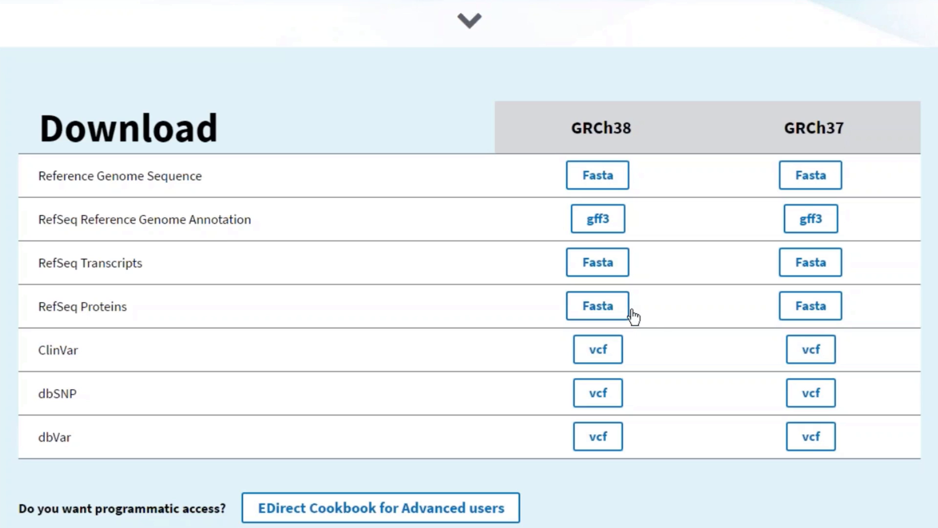
pyautogui.moveTo(597, 350)
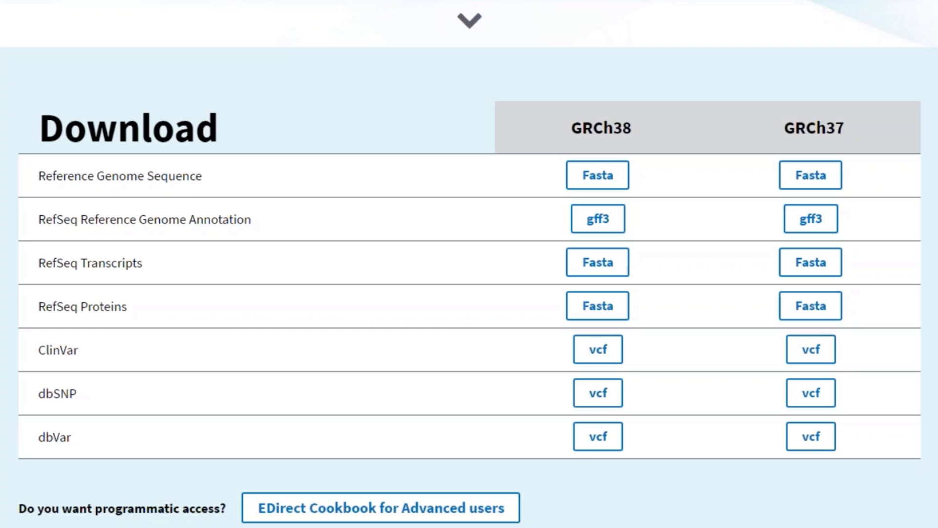
pyautogui.moveTo(598, 436)
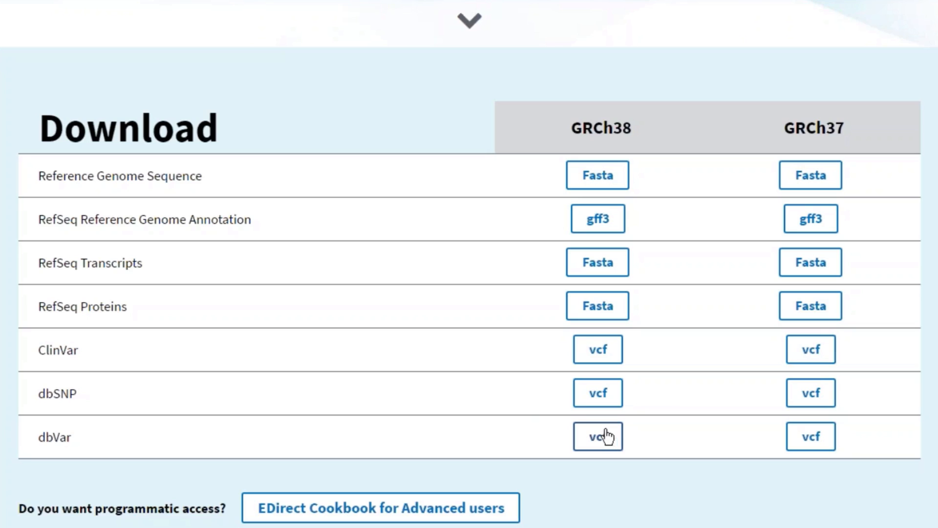
pyautogui.moveTo(524, 420)
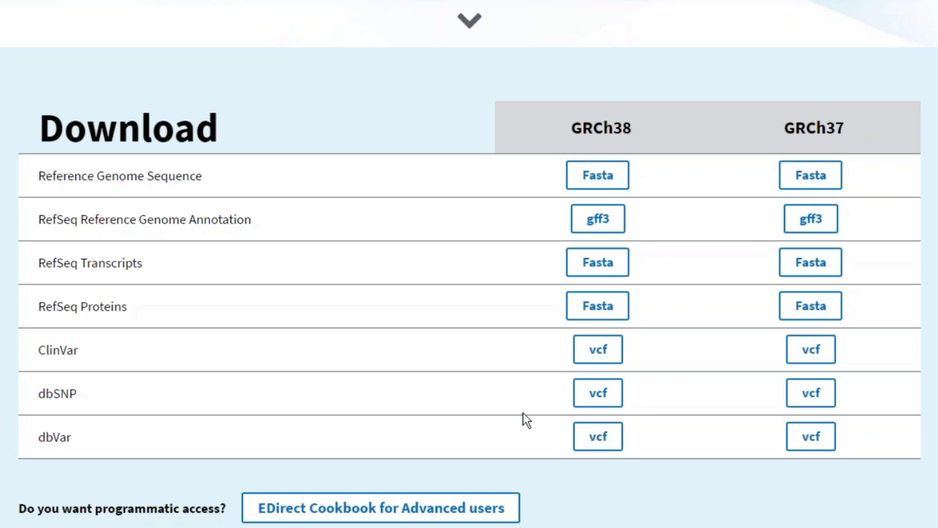
pyautogui.moveTo(529, 421)
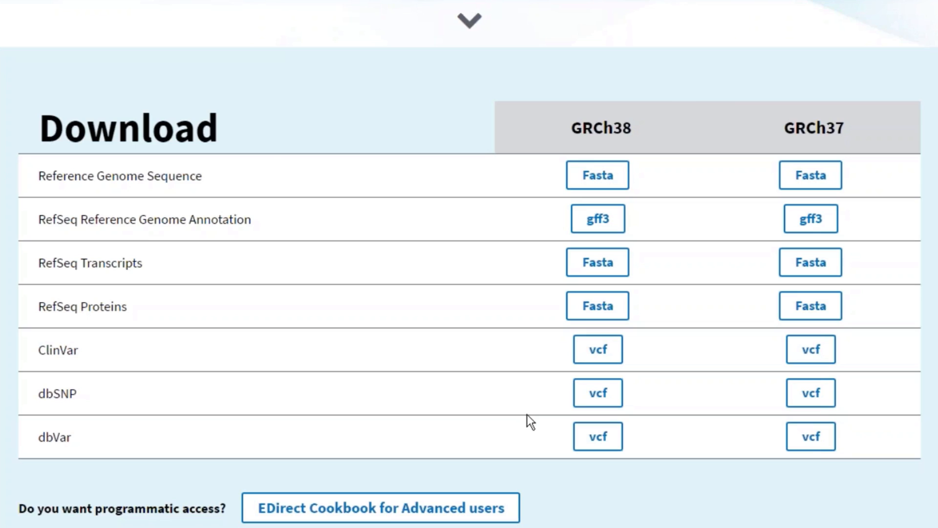
pyautogui.moveTo(461, 487)
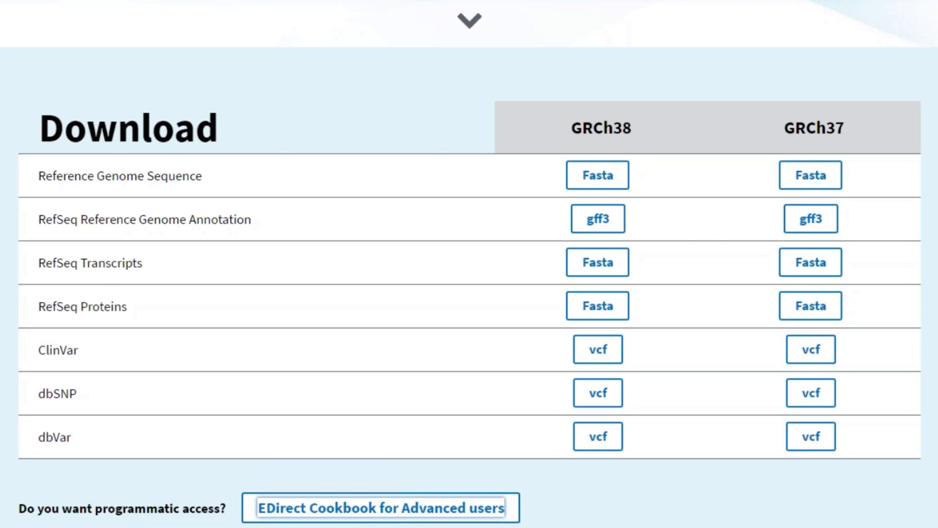
pyautogui.click(380, 507)
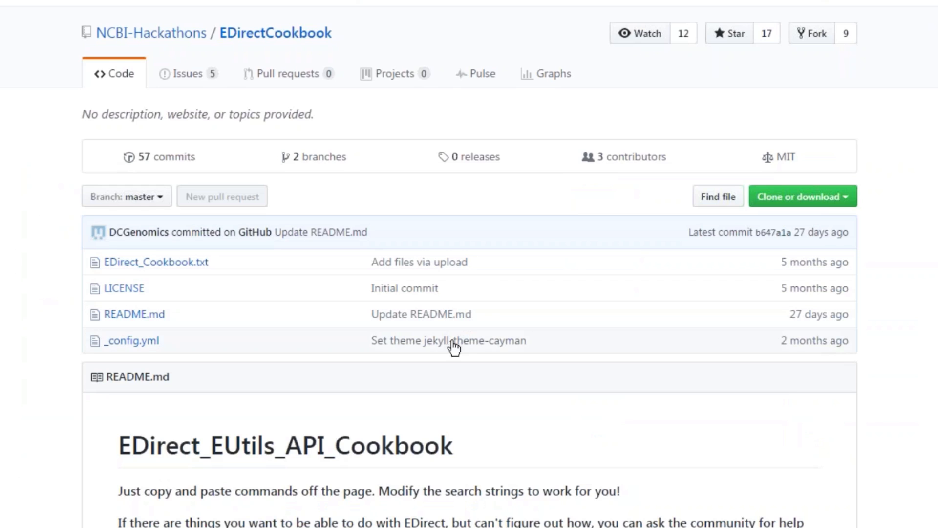
pyautogui.moveTo(34, 280)
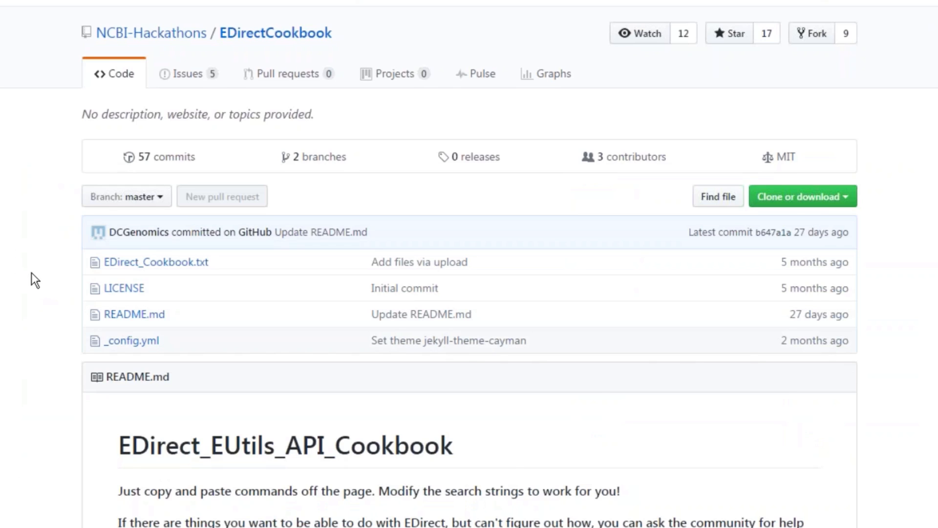
# Scroll through the EDirectCookbook README recipes down to the organellar contigs and protein sequence scripts
pyautogui.scroll(-3)
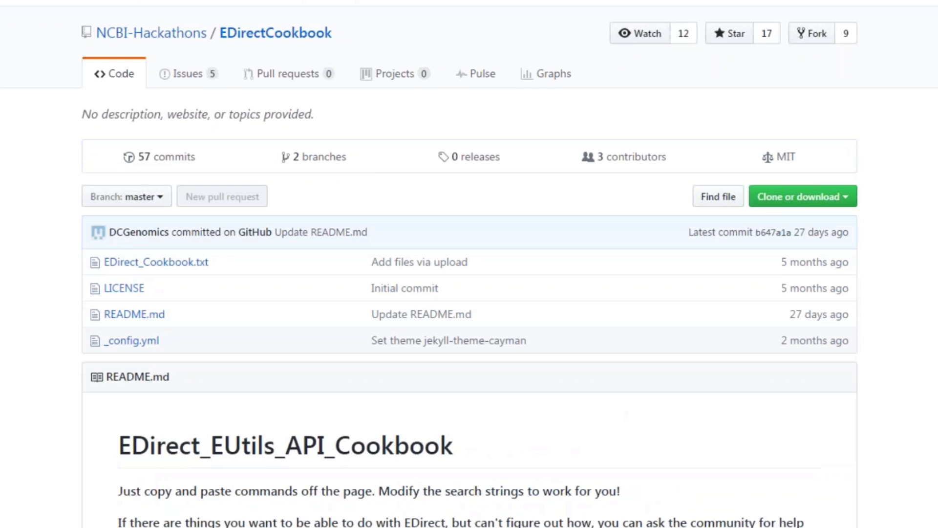
pyautogui.moveTo(217, 54)
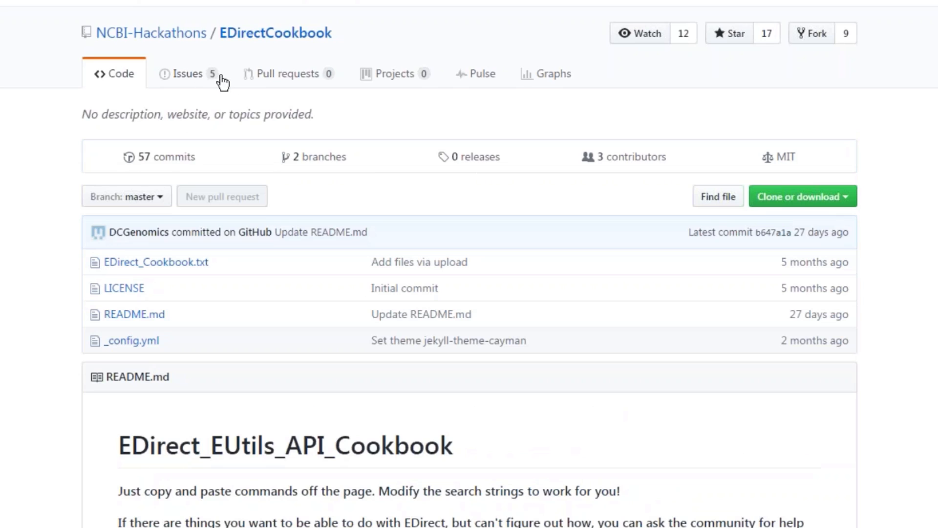
pyautogui.moveTo(202, 84)
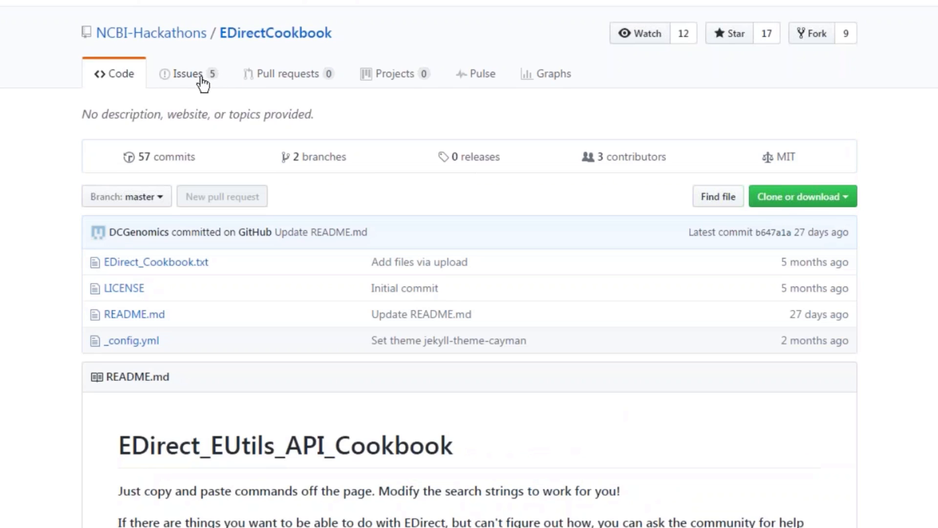
pyautogui.scroll(-3)
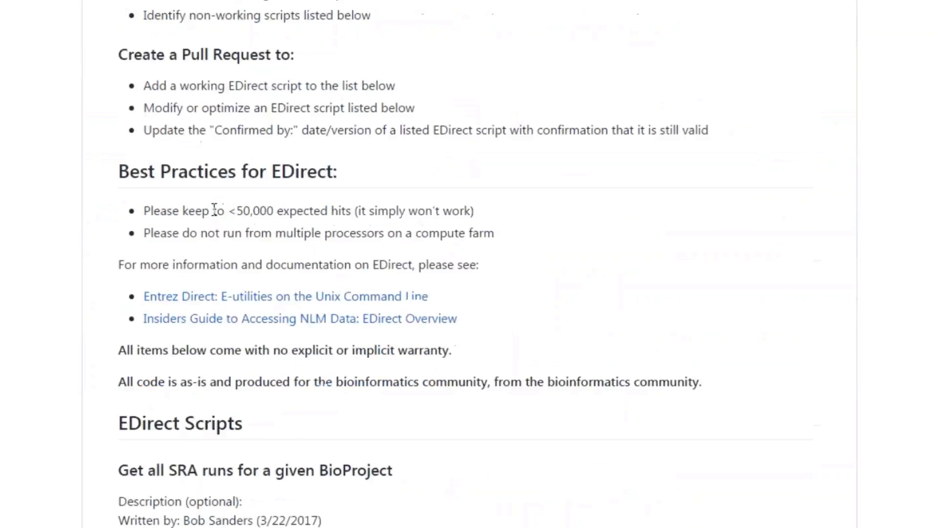
pyautogui.scroll(-3)
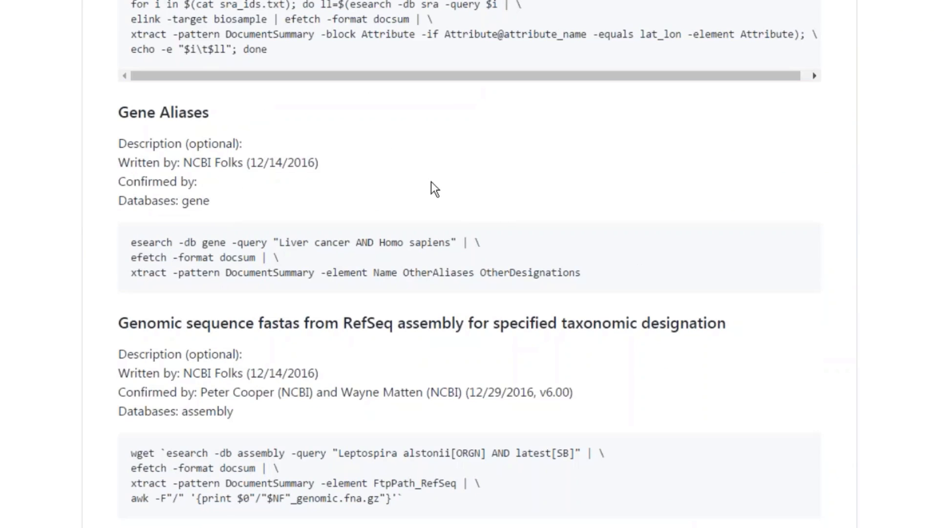
pyautogui.scroll(-3)
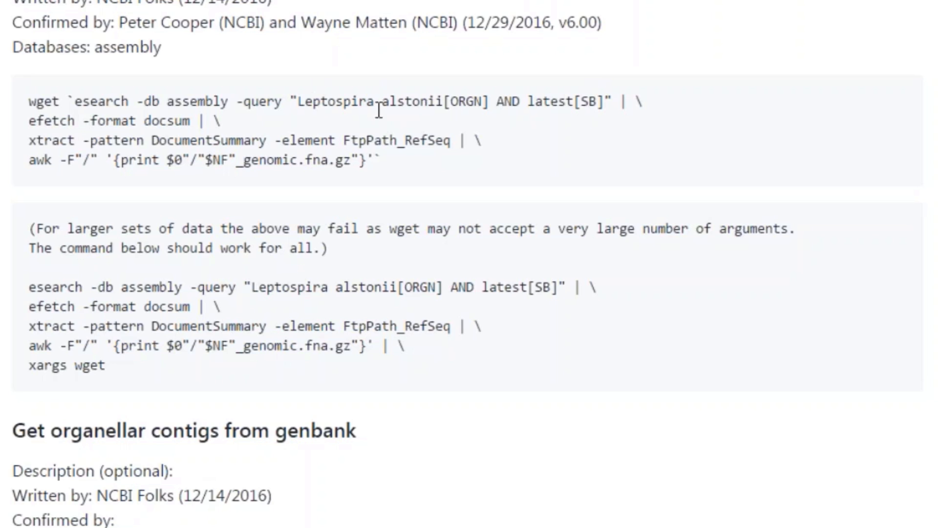
pyautogui.moveTo(415, 144)
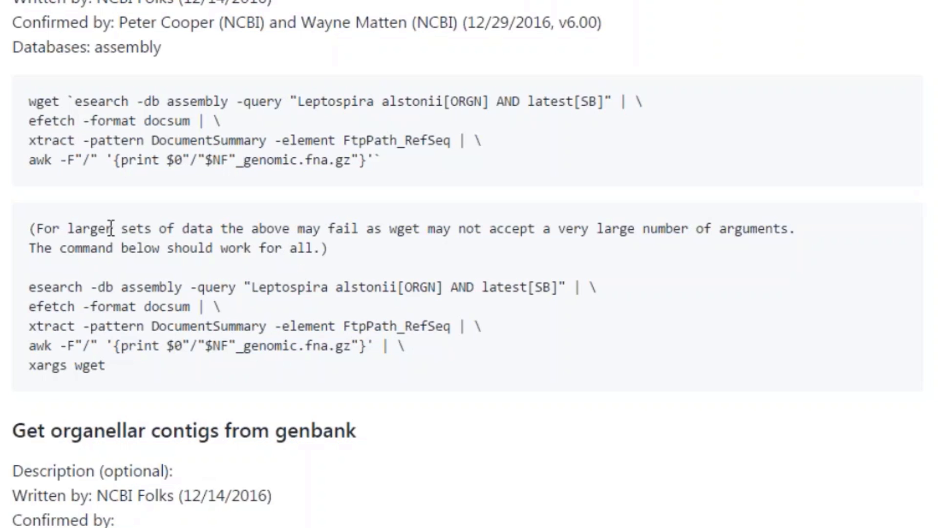
pyautogui.moveTo(228, 233)
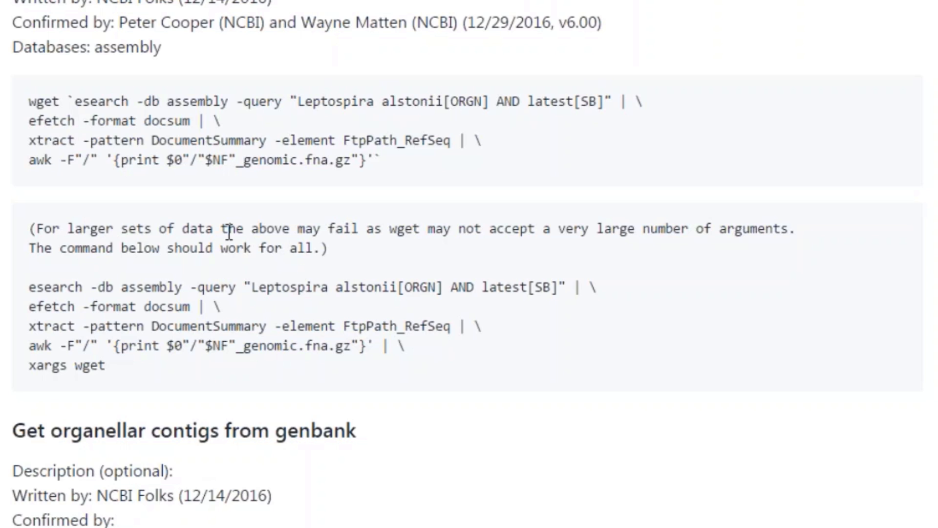
pyautogui.moveTo(808, 390)
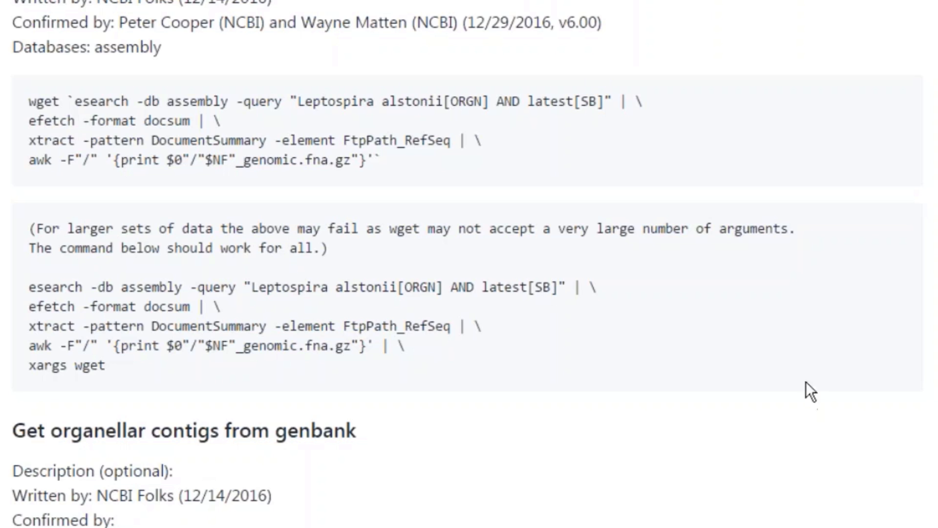
pyautogui.moveTo(812, 359)
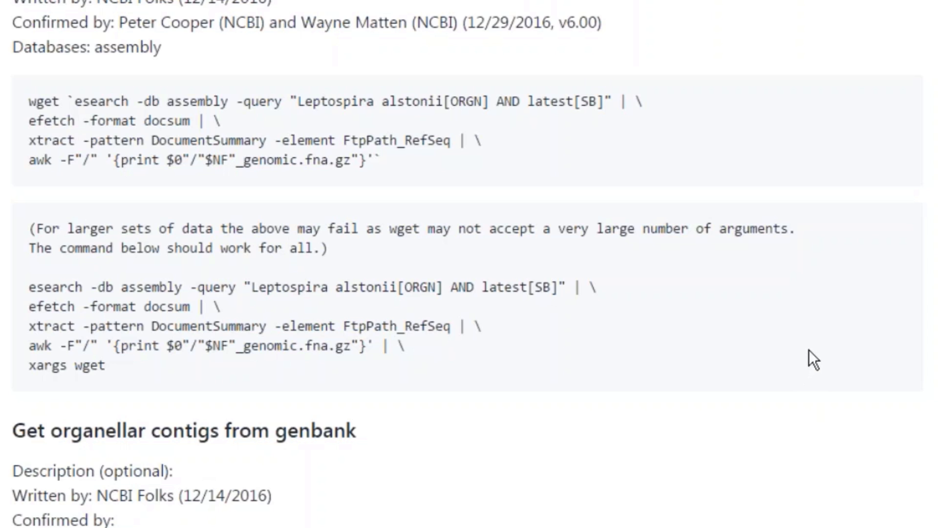
pyautogui.scroll(-3)
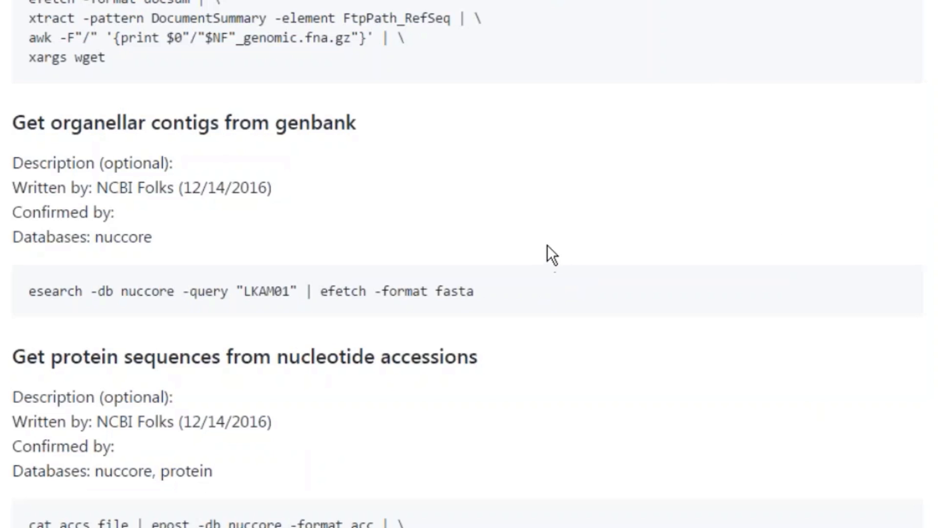
pyautogui.moveTo(617, 206)
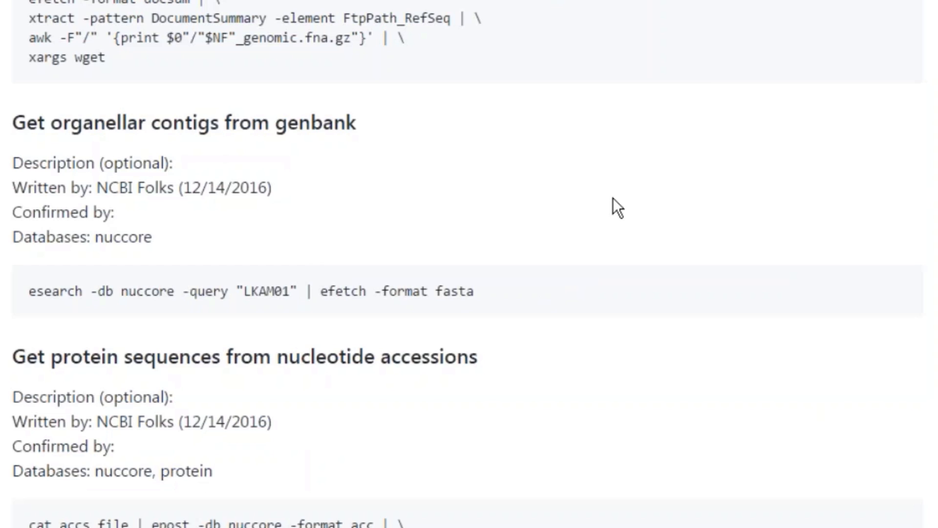
pyautogui.moveTo(588, 165)
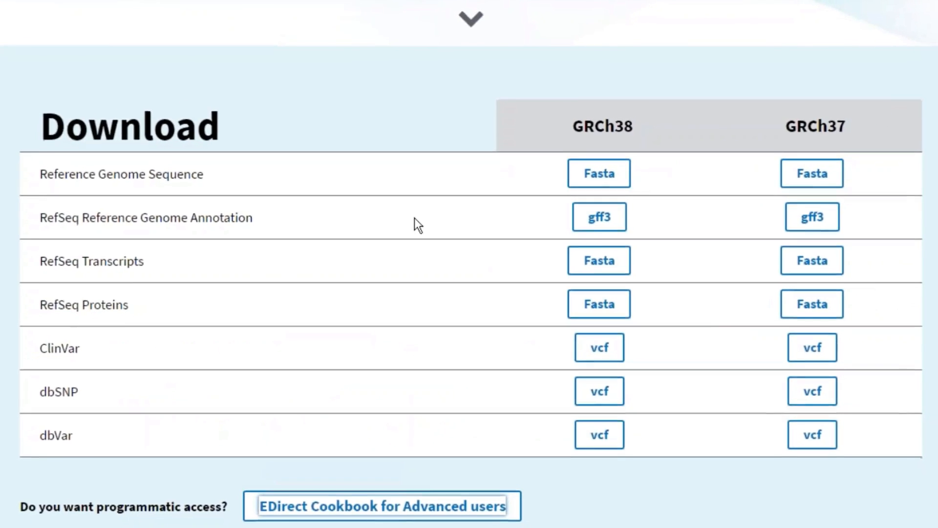
# Scroll down to the Browse section with ClinVar, GRC and RefSeq links
pyautogui.scroll(-3)
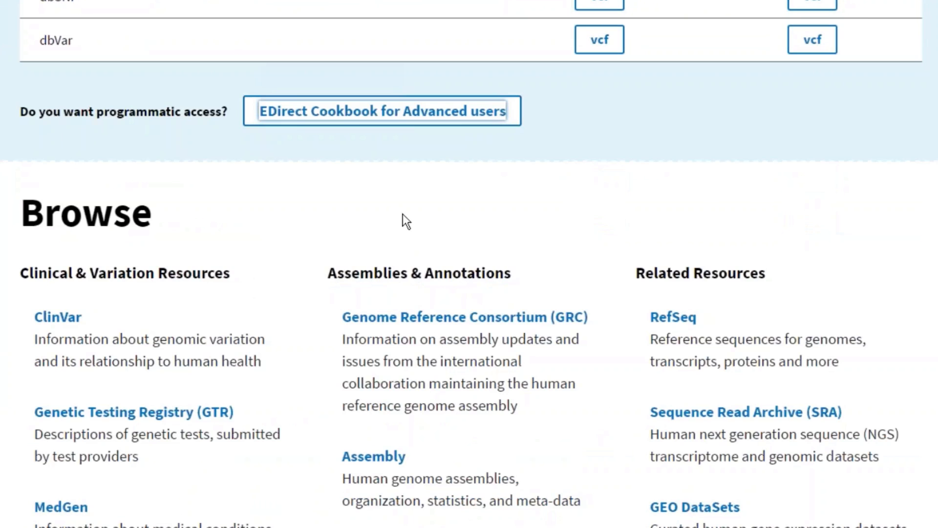
pyautogui.moveTo(398, 212)
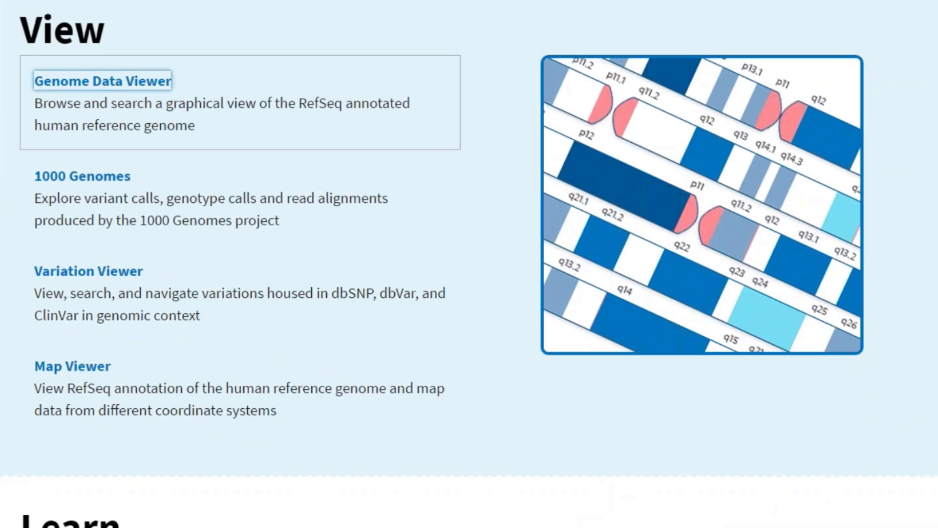
# Open Genome Data Viewer on GRCh38 chromosome 1 at MTHFR and scroll its tracks
pyautogui.click(101, 82)
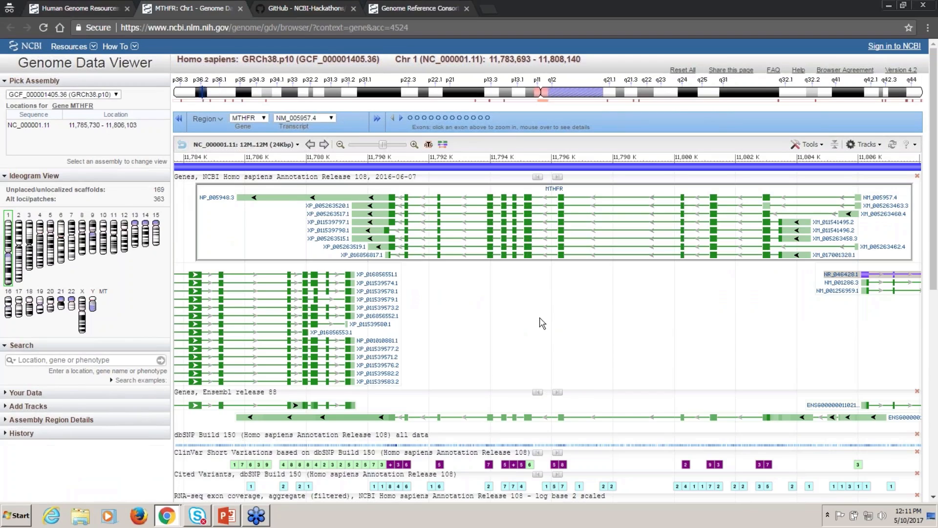
pyautogui.moveTo(166, 366)
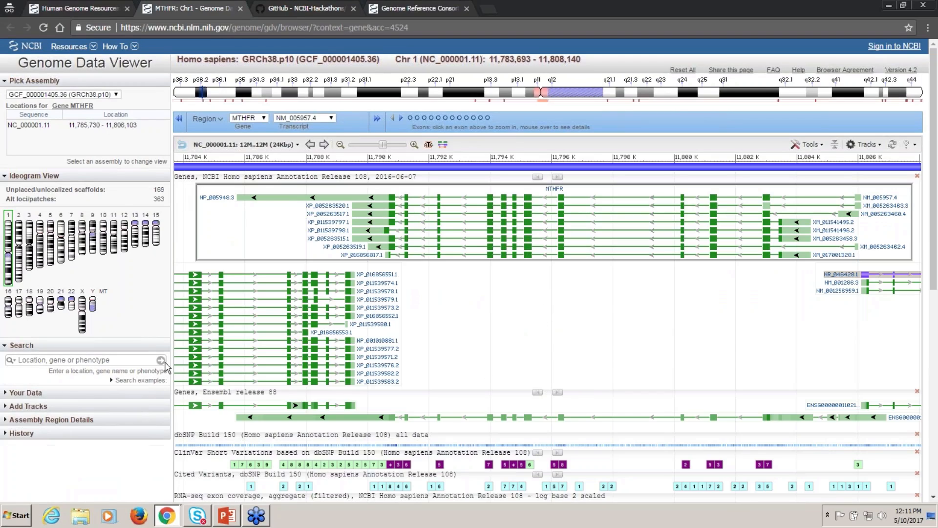
pyautogui.moveTo(399, 278)
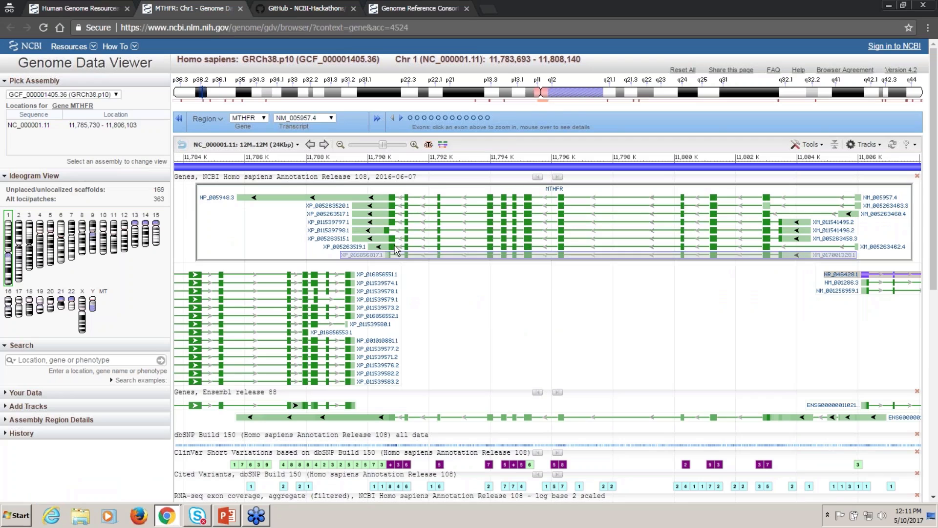
pyautogui.scroll(-3)
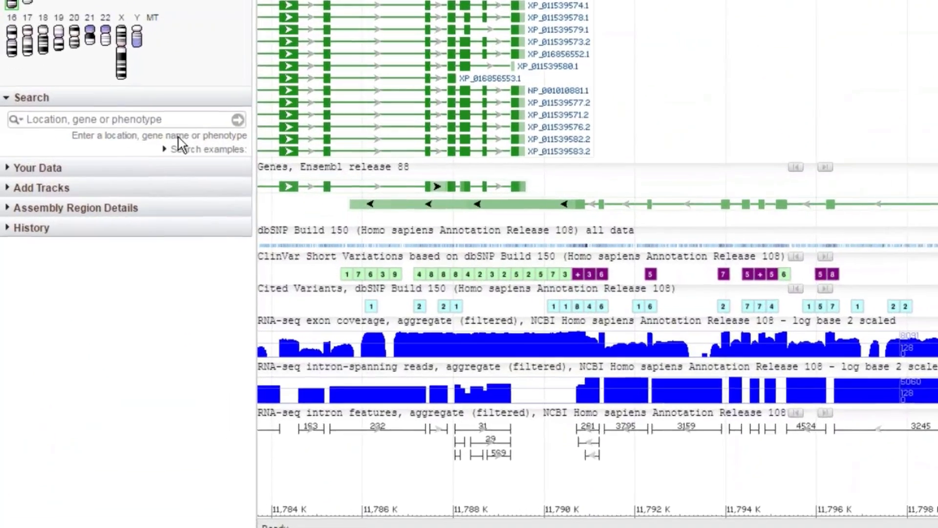
# Search Genome Data Viewer for ApoE to jump to the APOE gene on chromosome 19
pyautogui.write('ApoE')
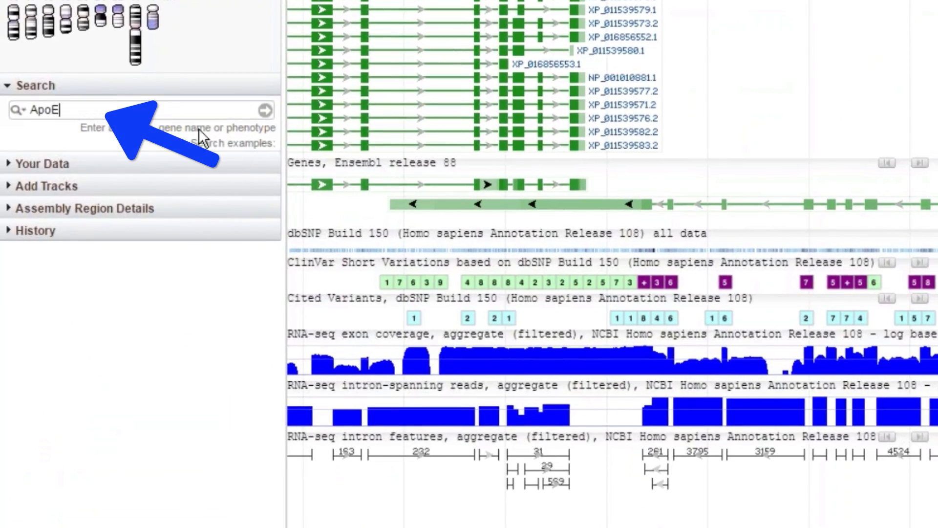
pyautogui.click(265, 111)
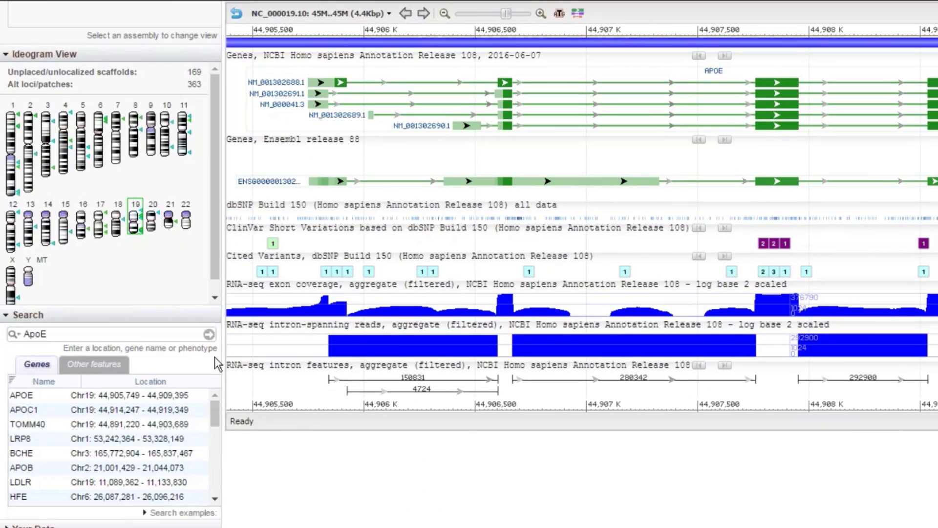
pyautogui.moveTo(21, 482)
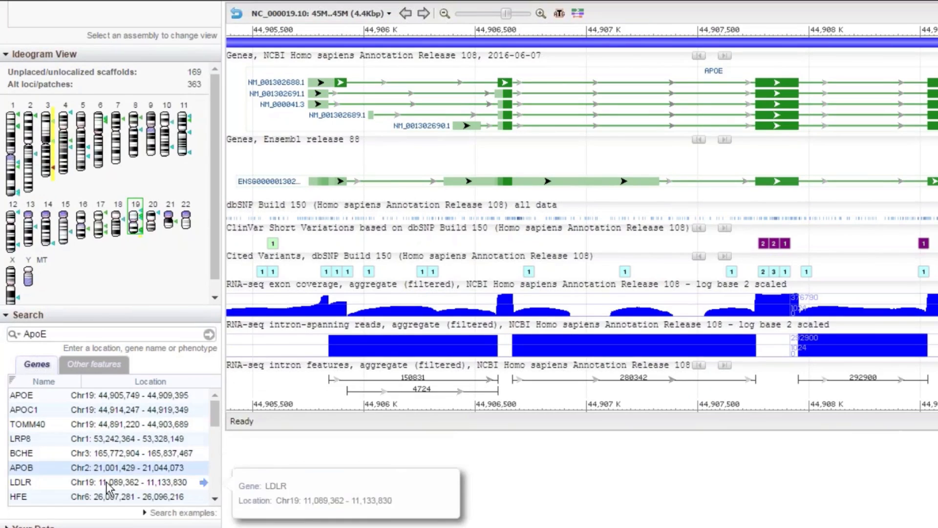
pyautogui.scroll(-3)
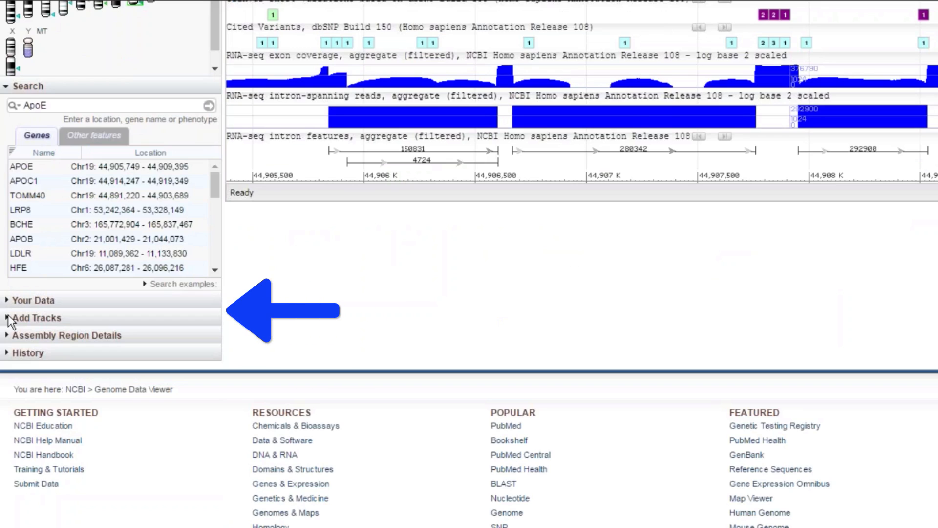
pyautogui.moveTo(440, 316)
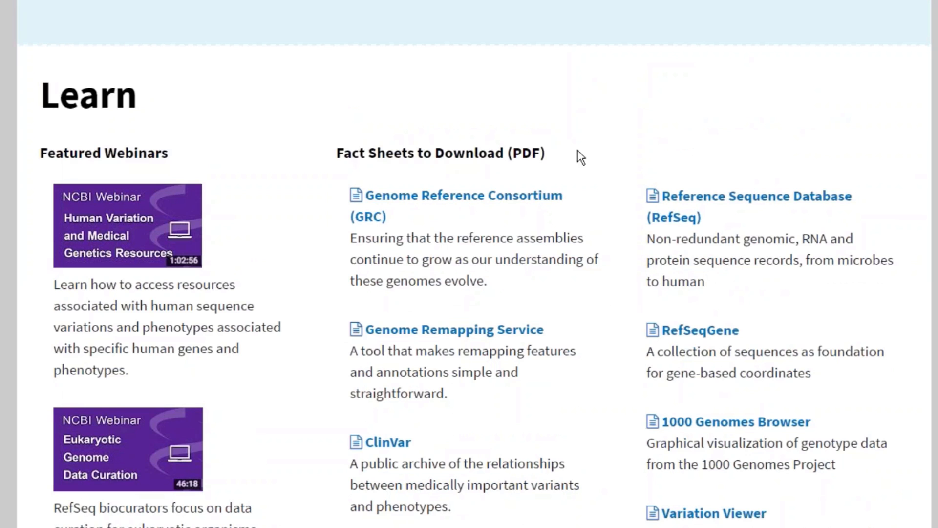
pyautogui.moveTo(752, 143)
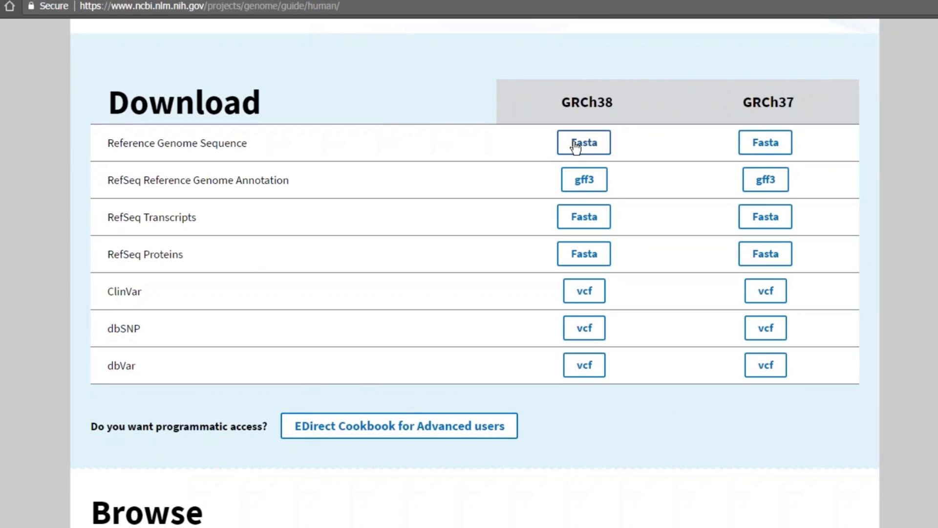
pyautogui.moveTo(604, 187)
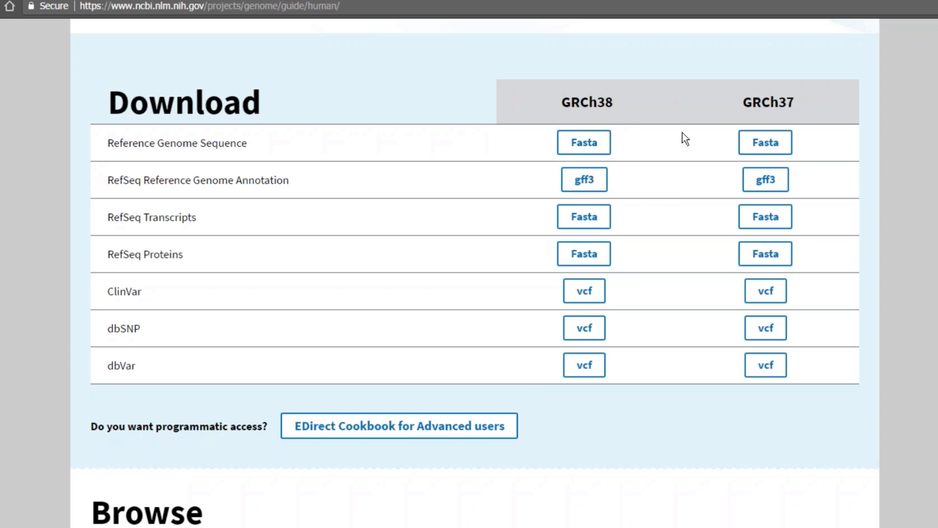
pyautogui.moveTo(675, 121)
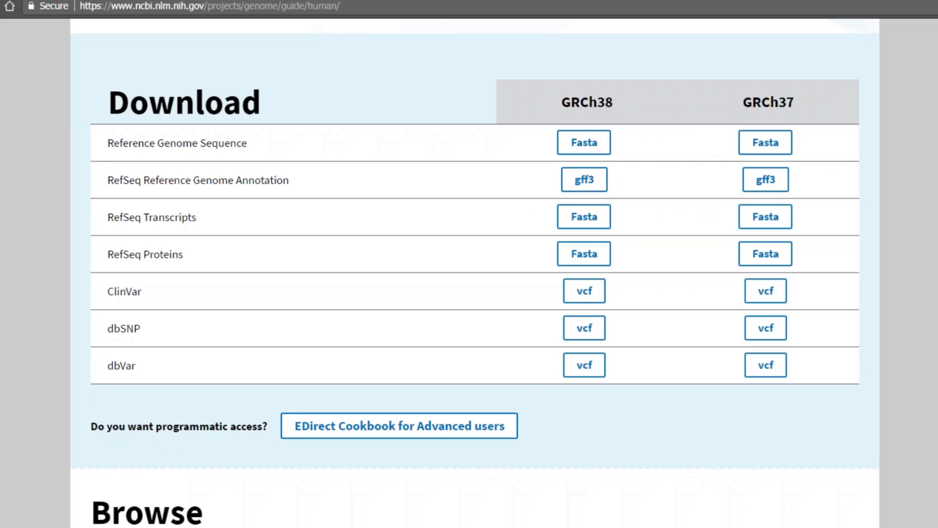
pyautogui.moveTo(932, 305)
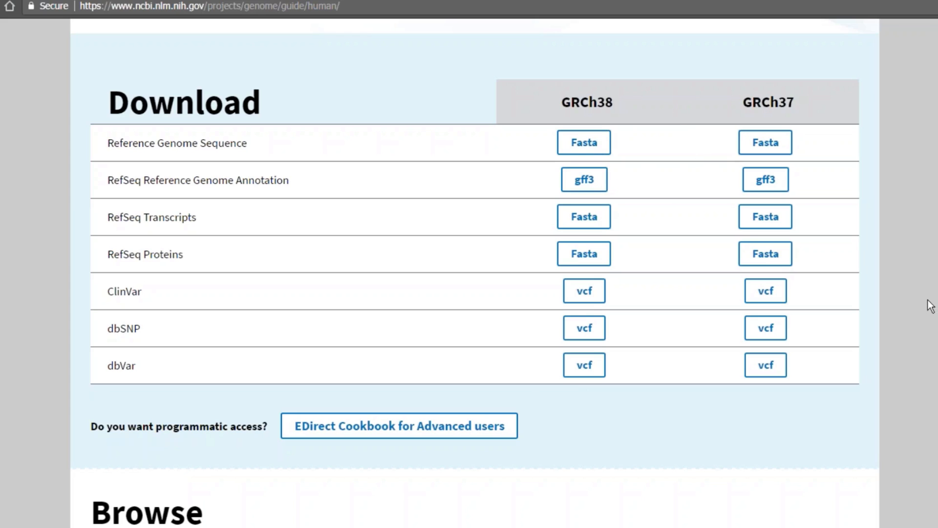
pyautogui.moveTo(850, 356)
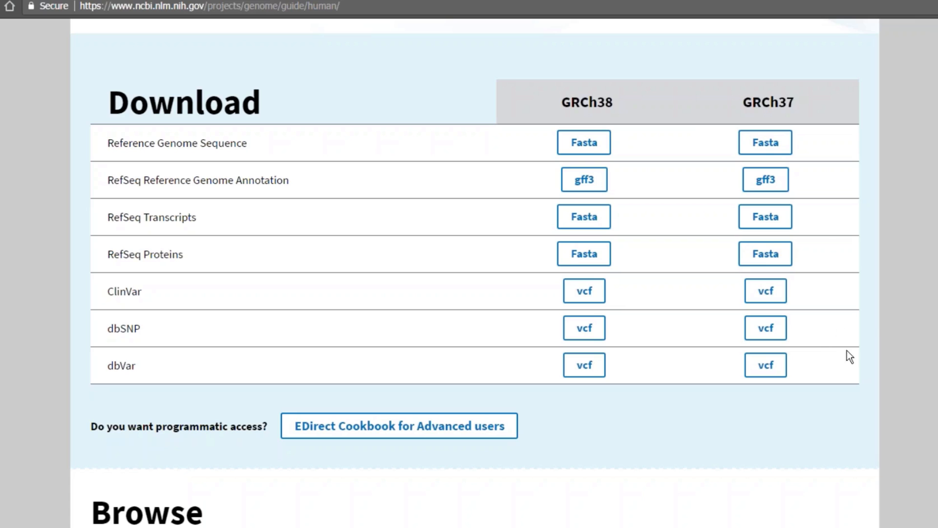
pyautogui.moveTo(222, 275)
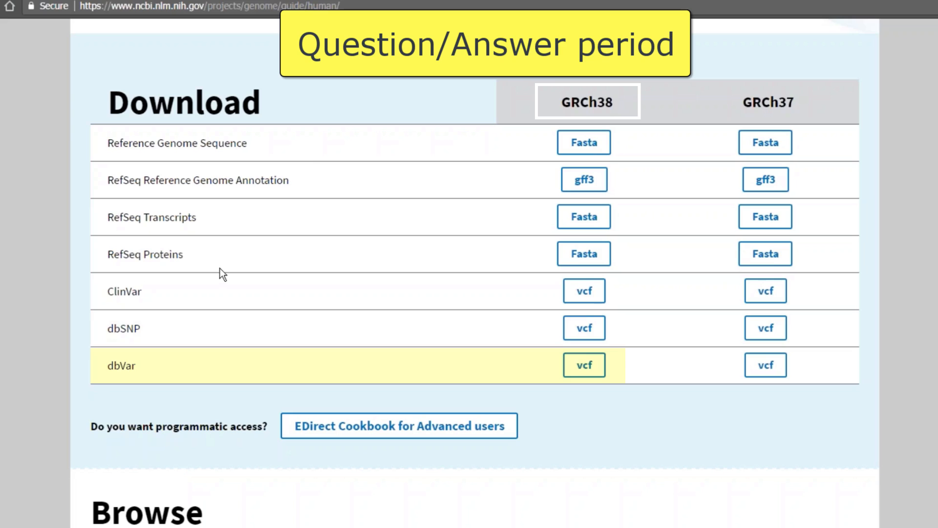
pyautogui.moveTo(245, 144)
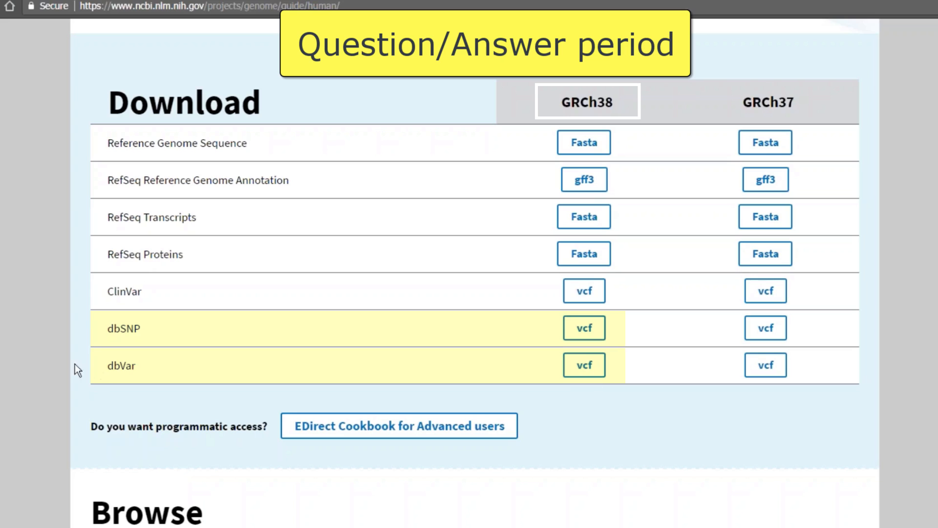
pyautogui.moveTo(652, 284)
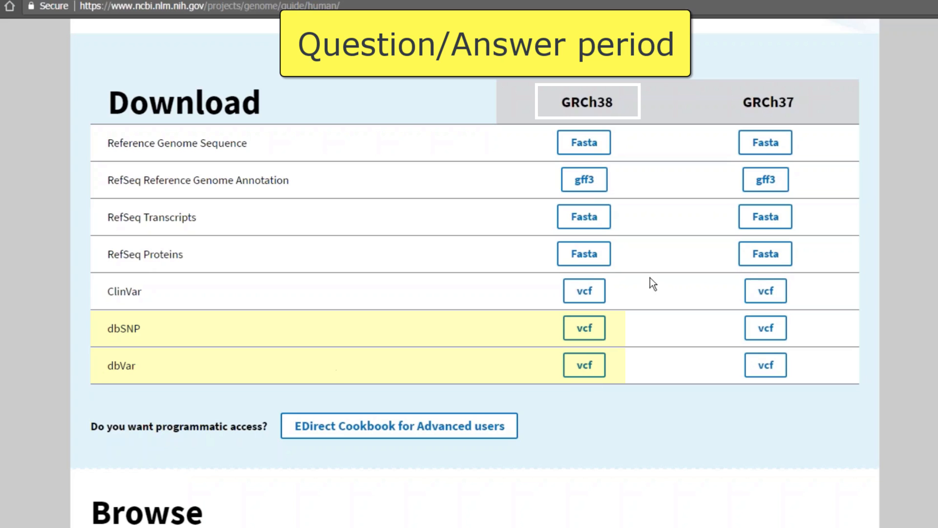